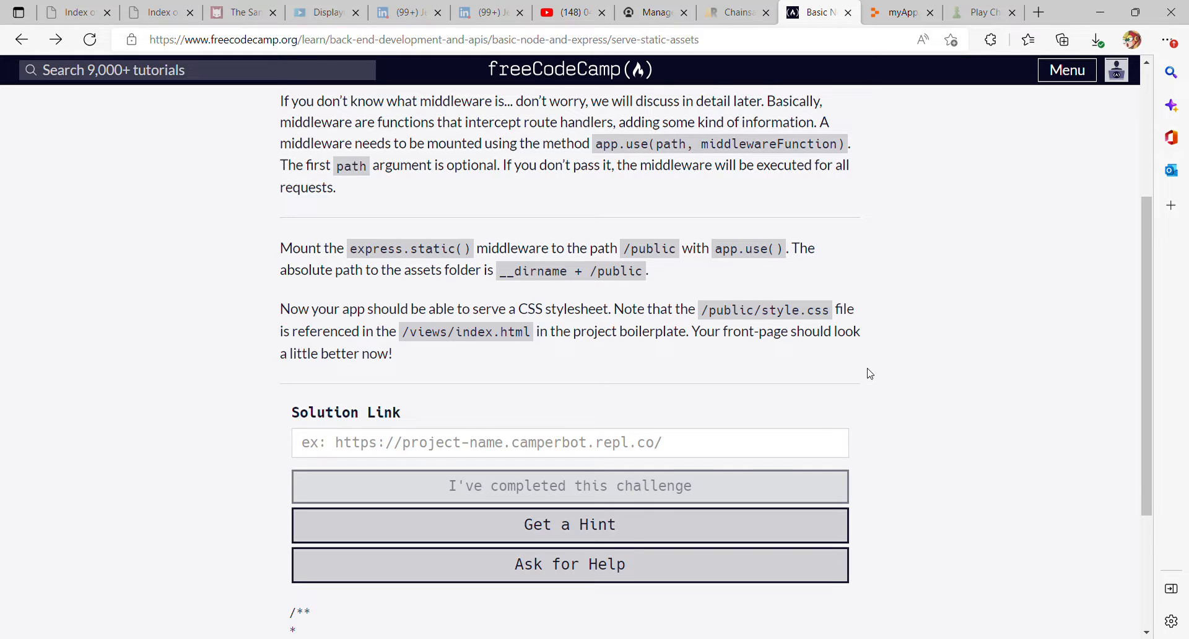
# Step: Read through the Serve Static Assets description, then switch to the Replit project's myApp.js
pyautogui.scroll(3)
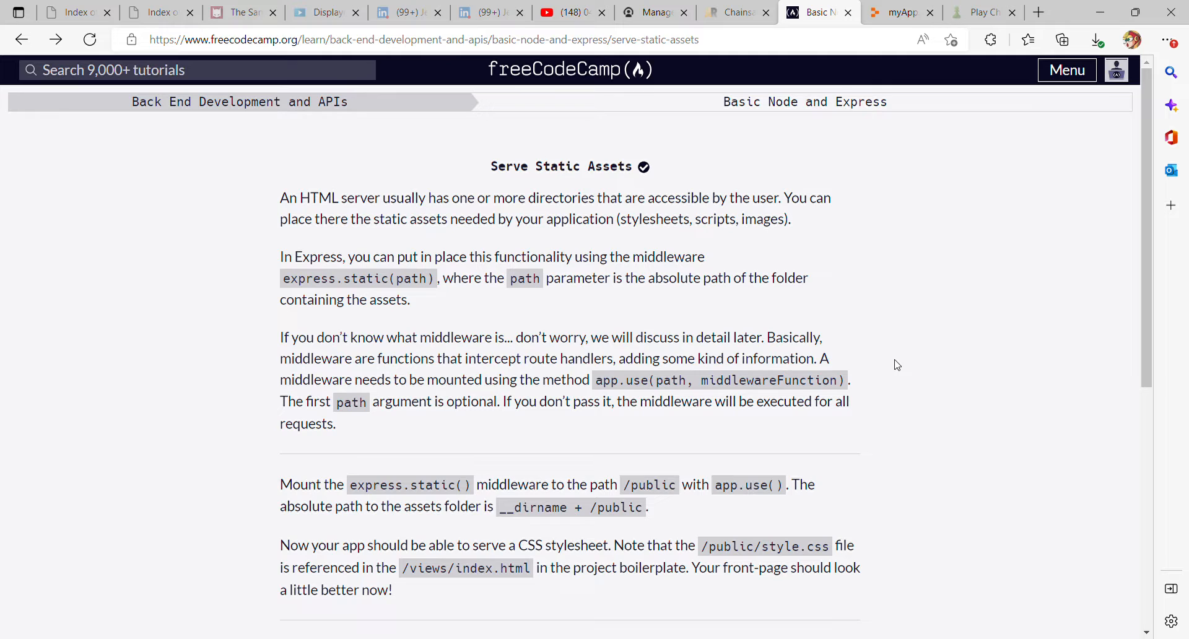
pyautogui.scroll(-3)
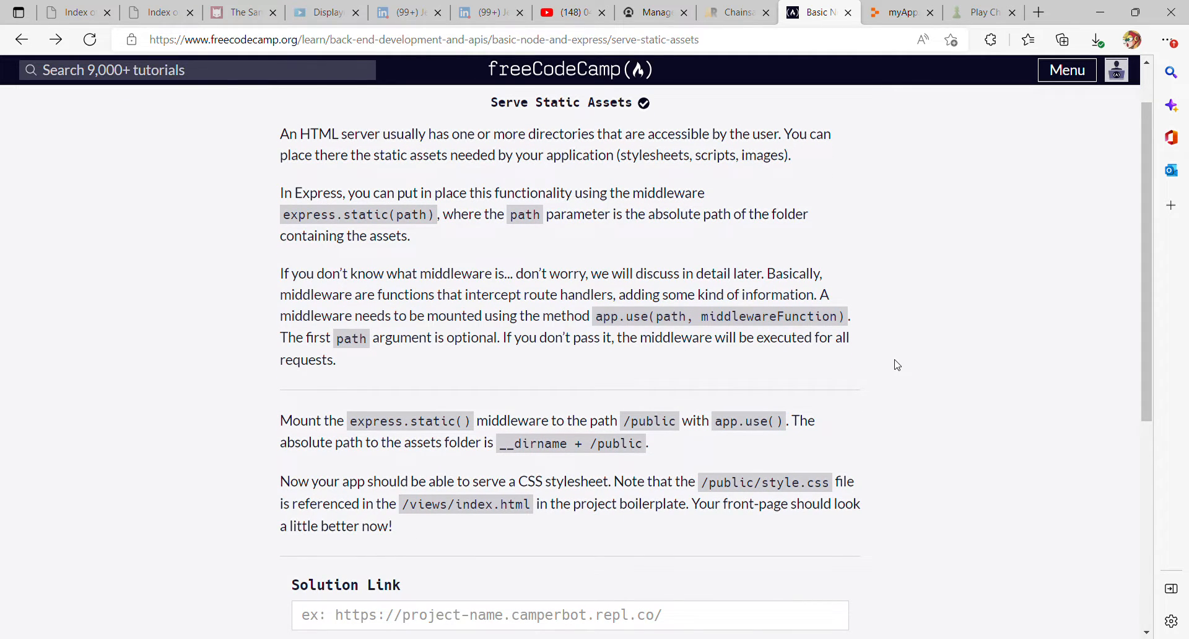
pyautogui.scroll(-3)
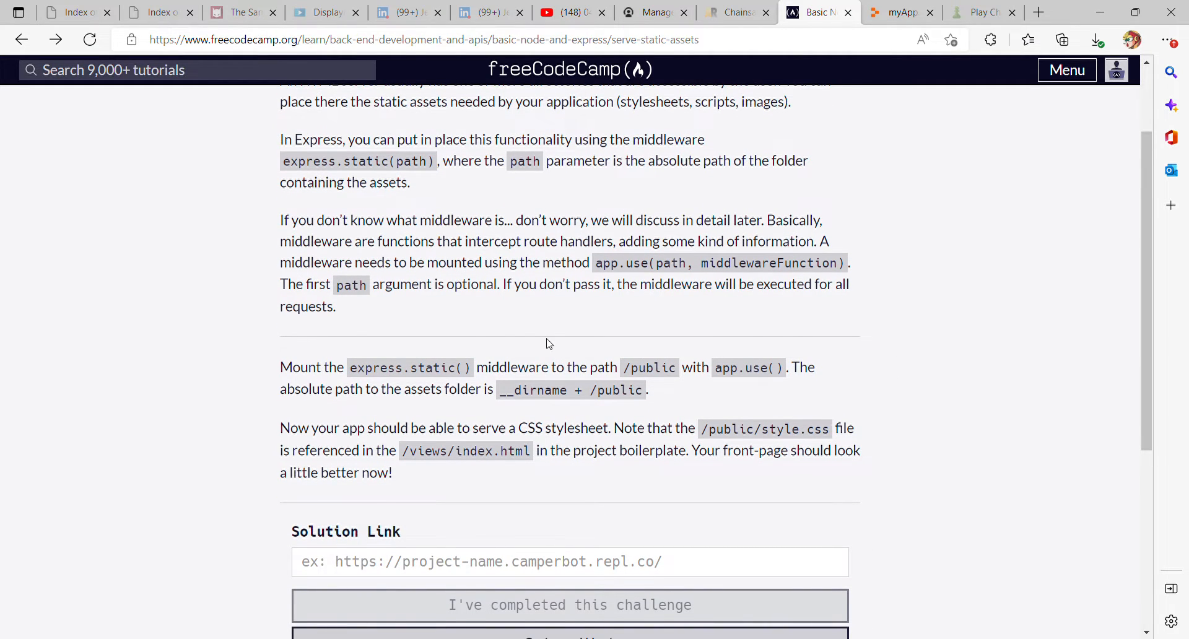
pyautogui.moveTo(607, 280)
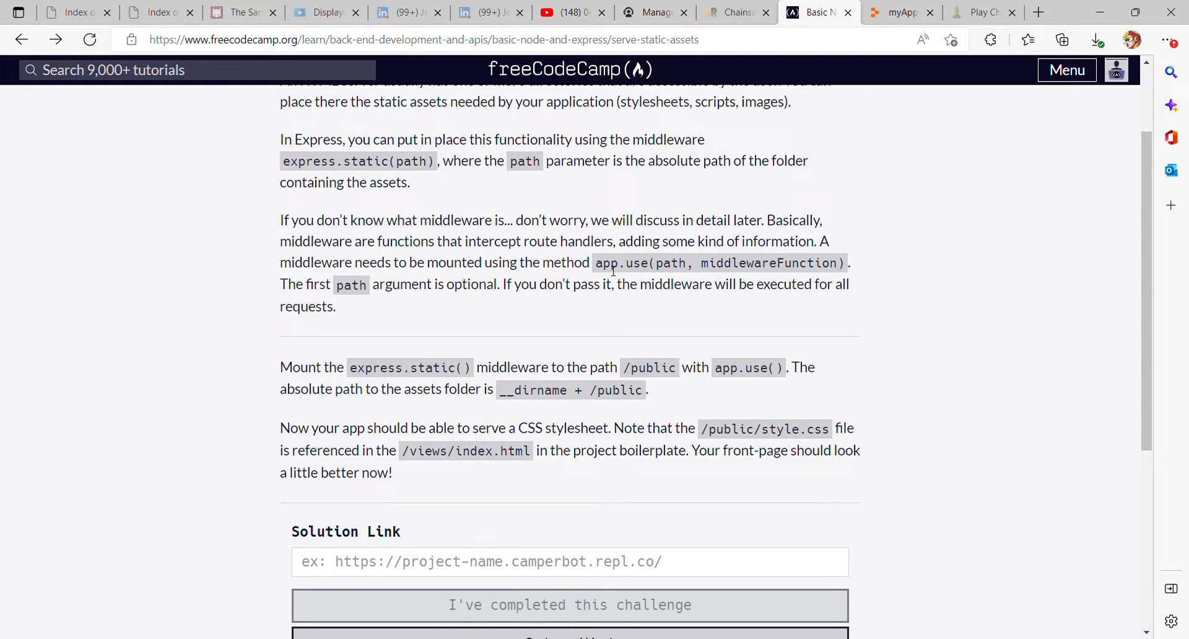
pyautogui.moveTo(900, 12)
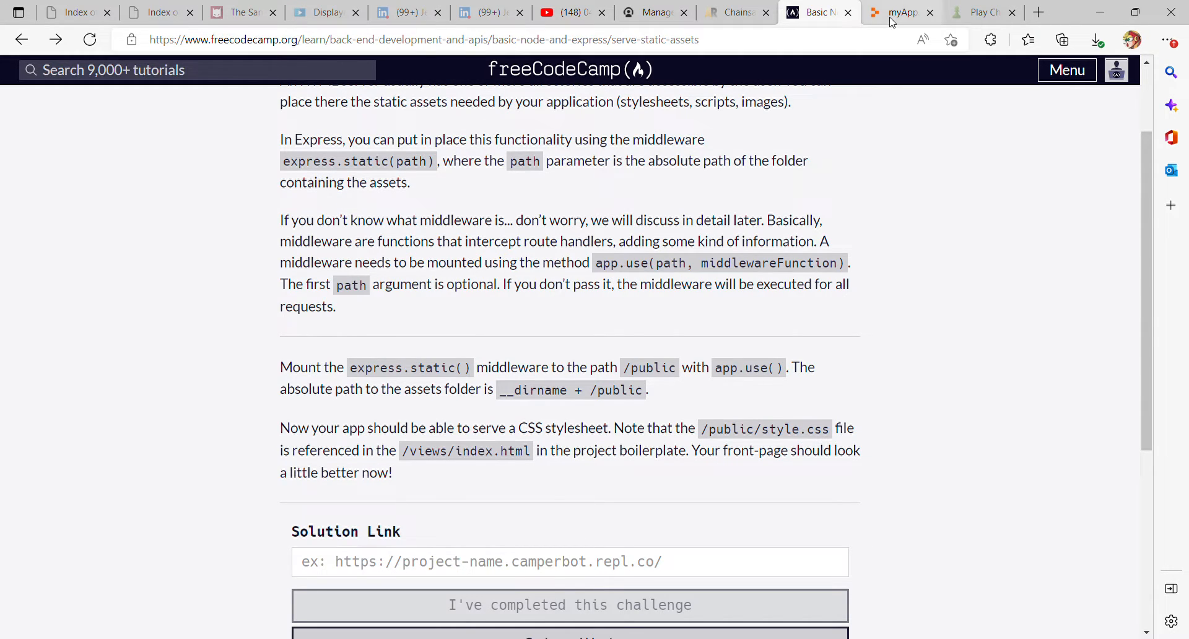
pyautogui.click(902, 12)
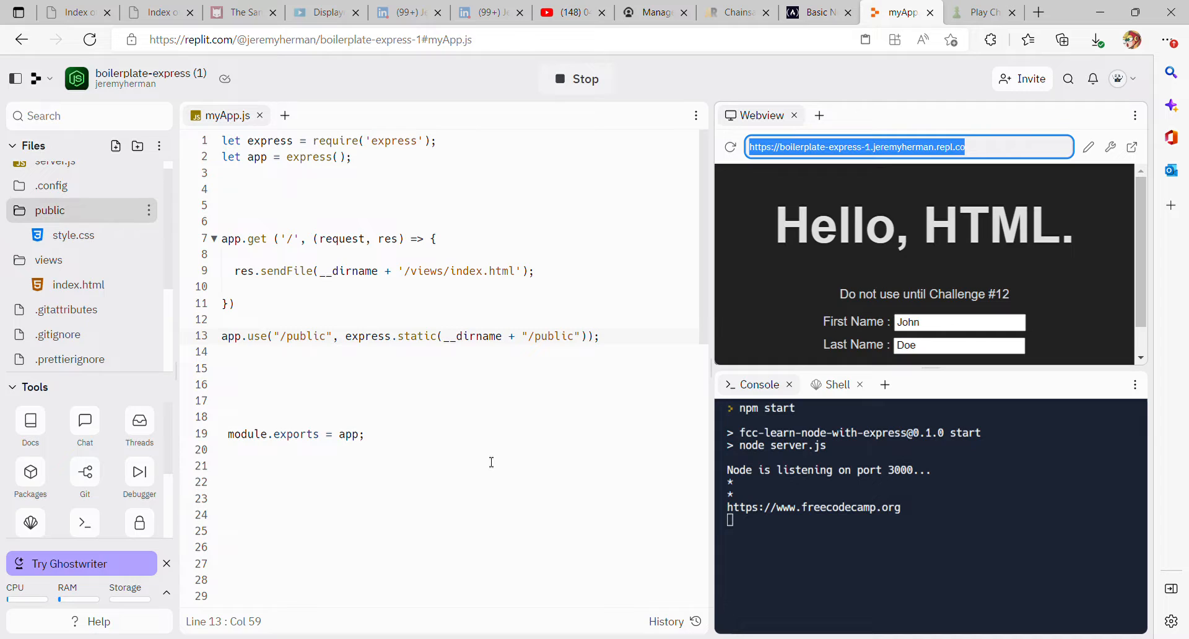
pyautogui.moveTo(245, 347)
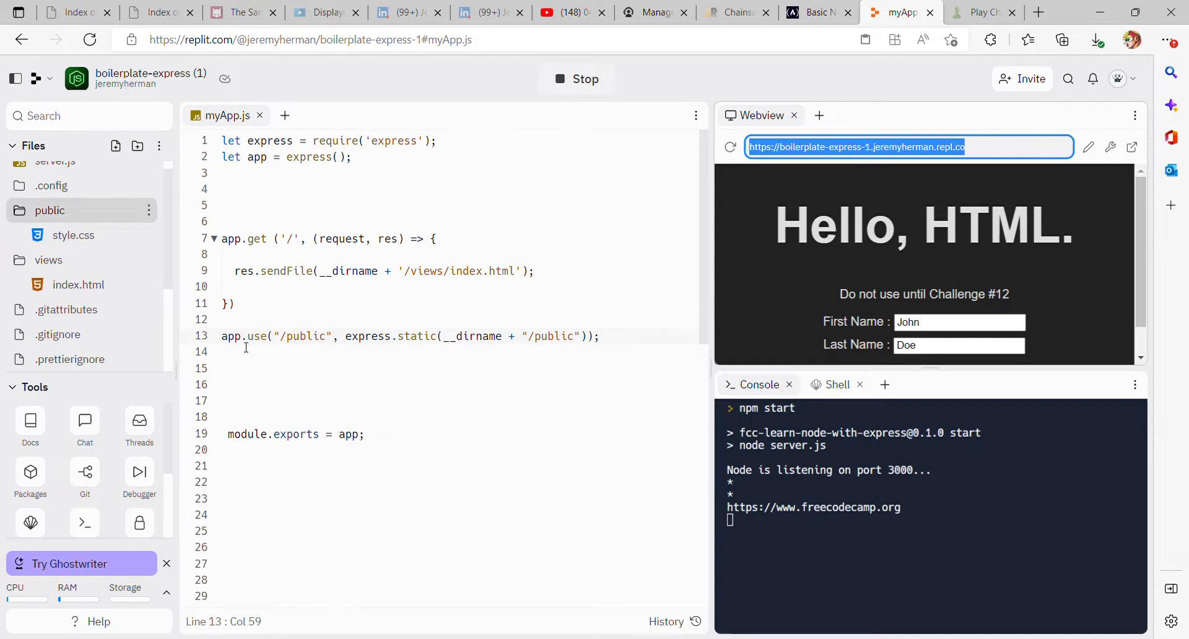
pyautogui.moveTo(670, 69)
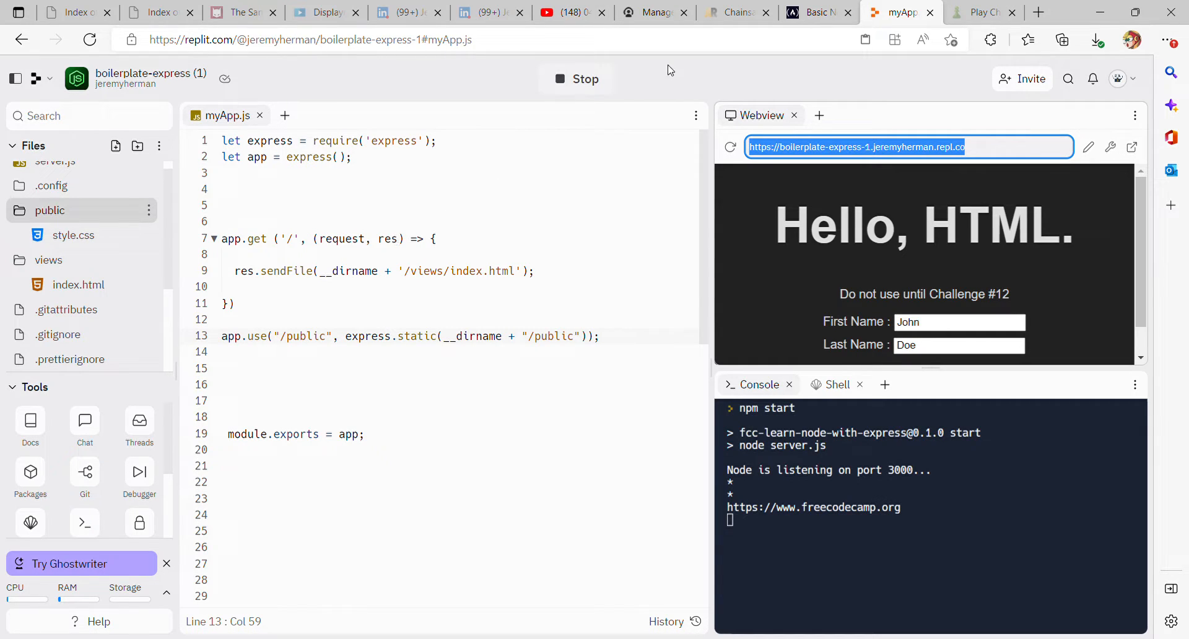
# Step: Return to the freeCodeCamp challenge page with its empty Solution Link field
pyautogui.click(817, 12)
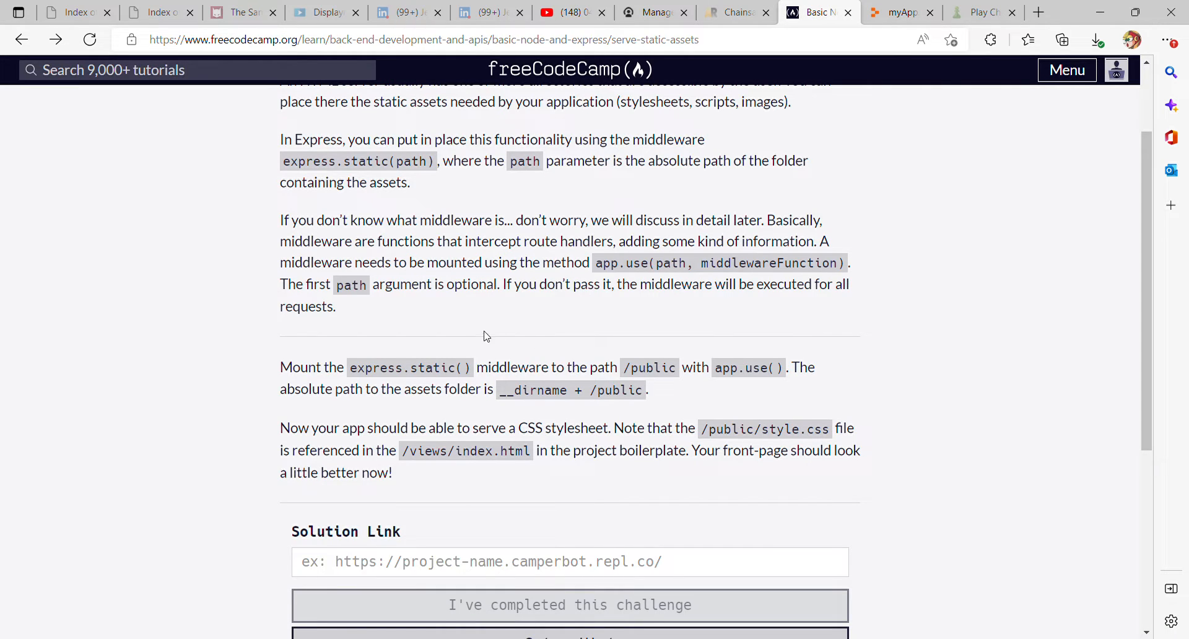
pyautogui.moveTo(673, 274)
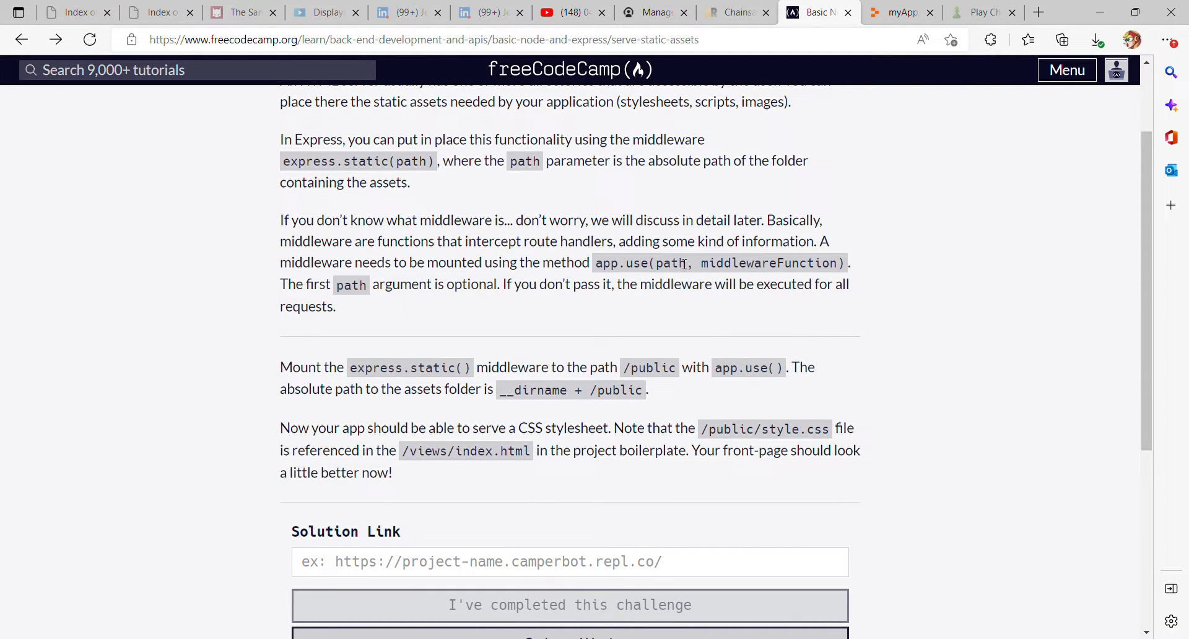
pyautogui.moveTo(862, 265)
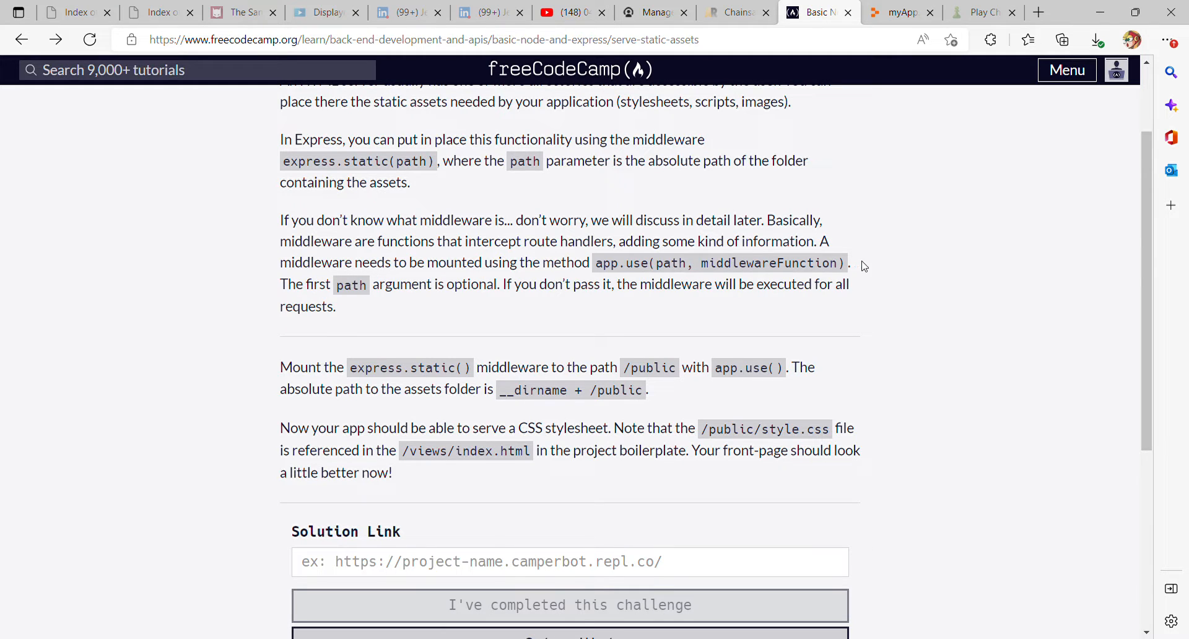
pyautogui.moveTo(901, 12)
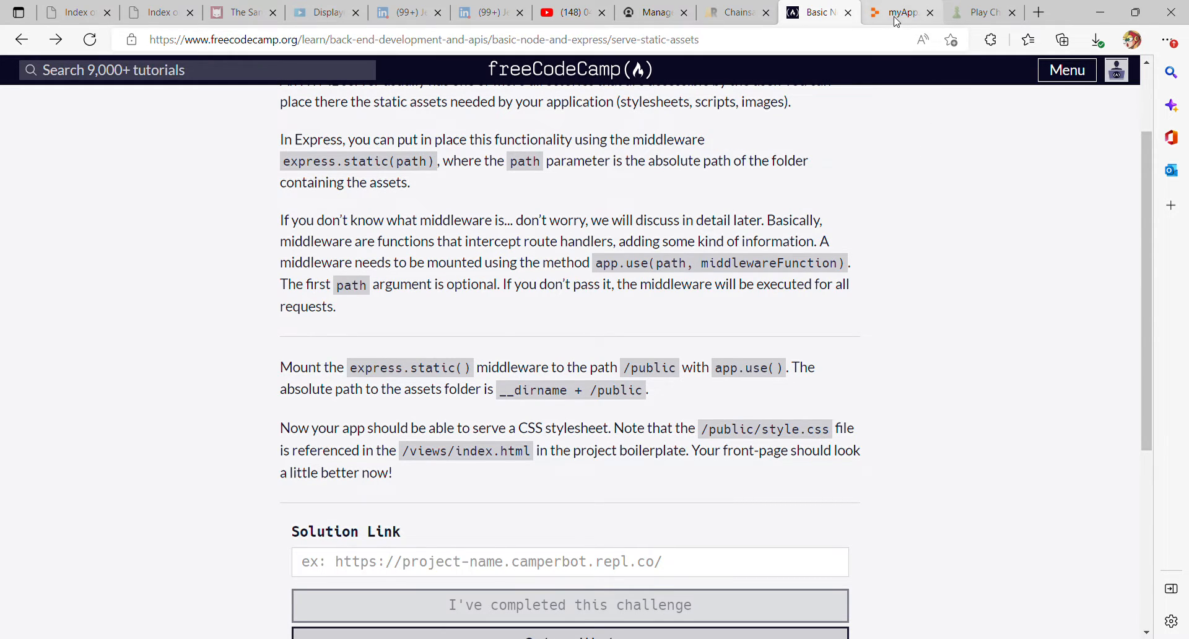
# Step: Switch back to the Replit boilerplate-express project to review myApp.js and public/style.css
pyautogui.click(902, 12)
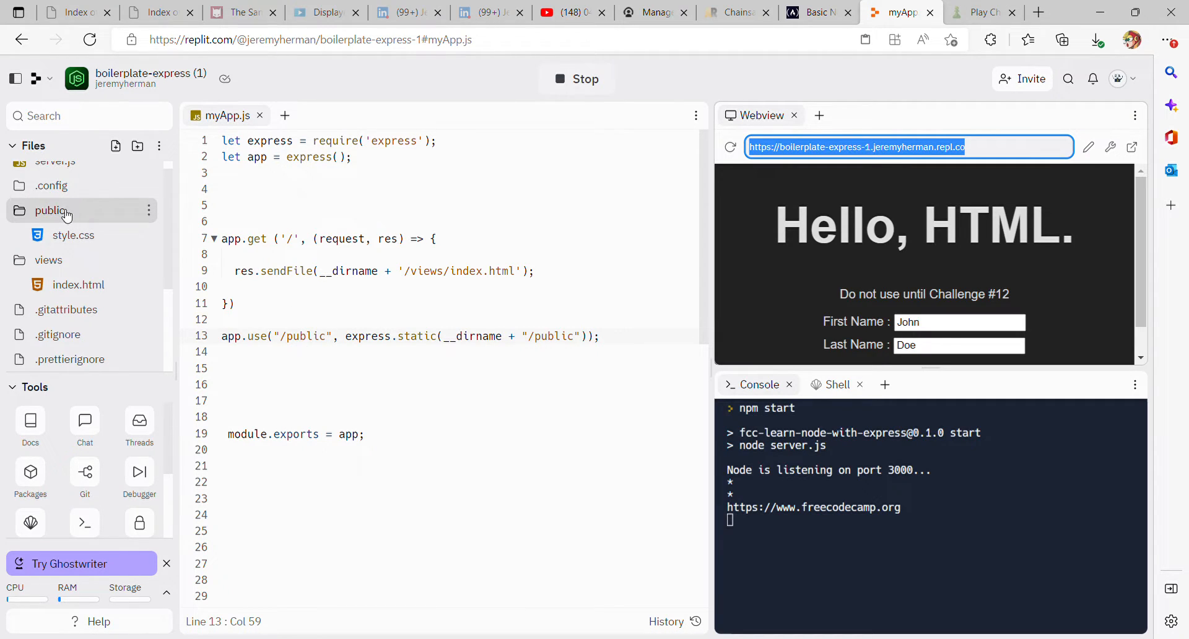
pyautogui.moveTo(73, 236)
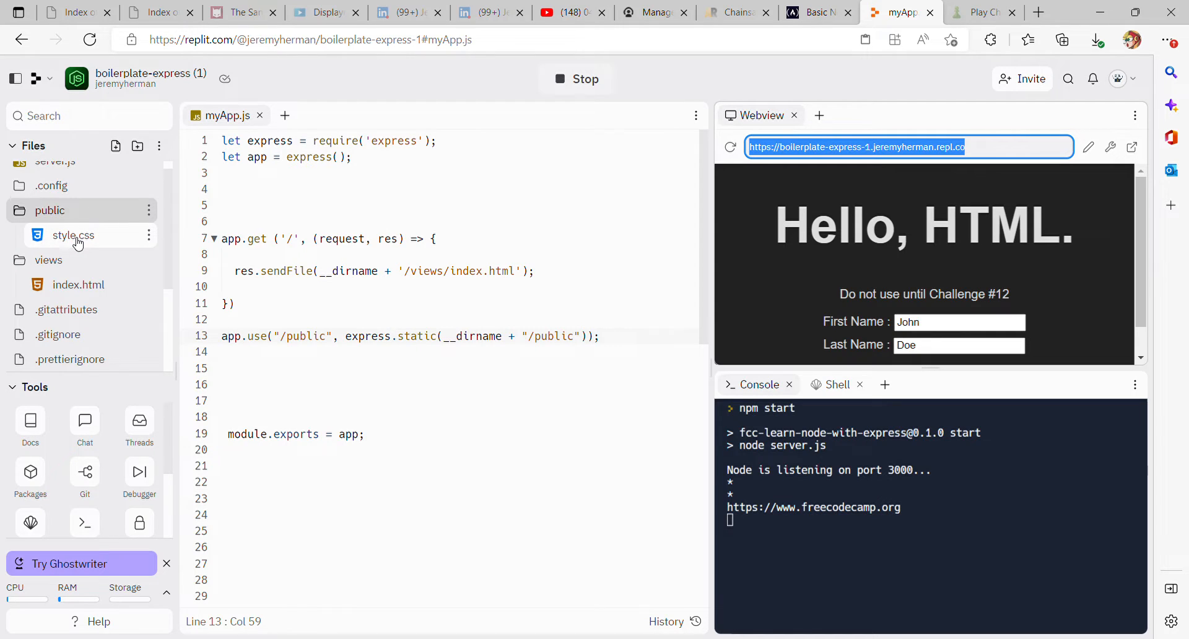
pyautogui.moveTo(381, 404)
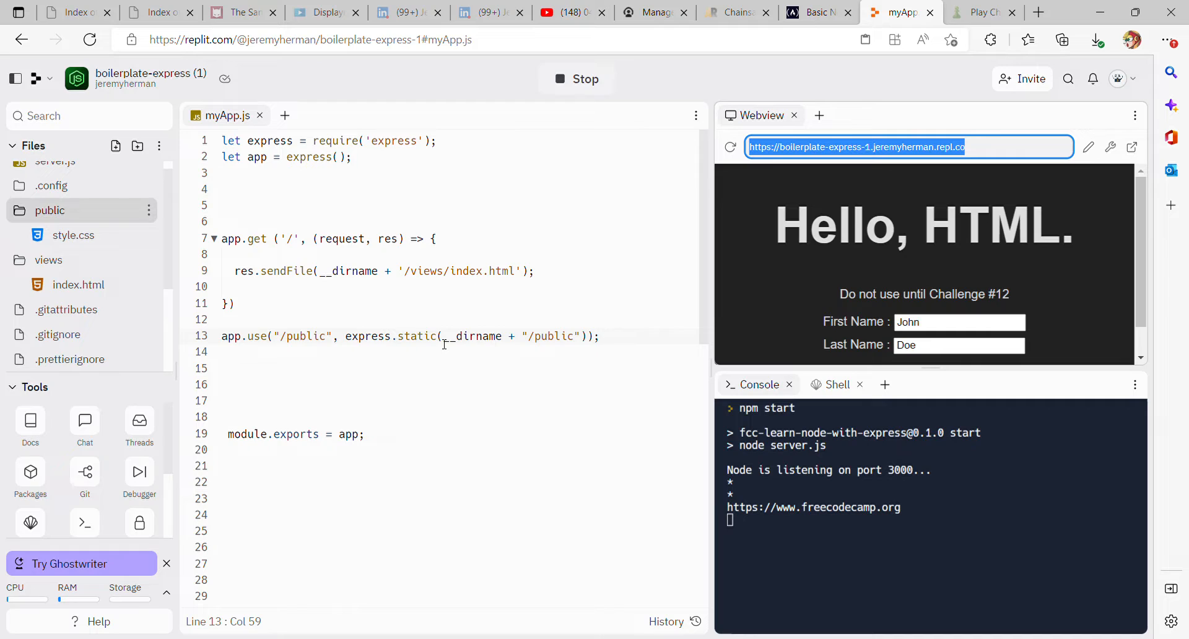
pyautogui.moveTo(357, 271)
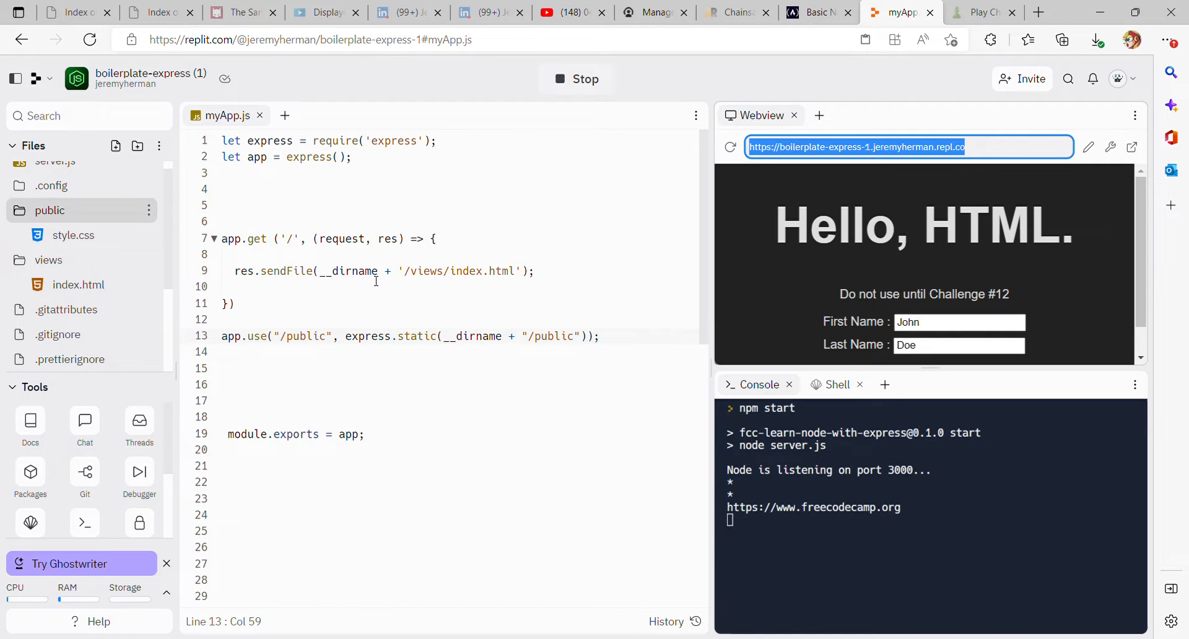
pyautogui.moveTo(510, 353)
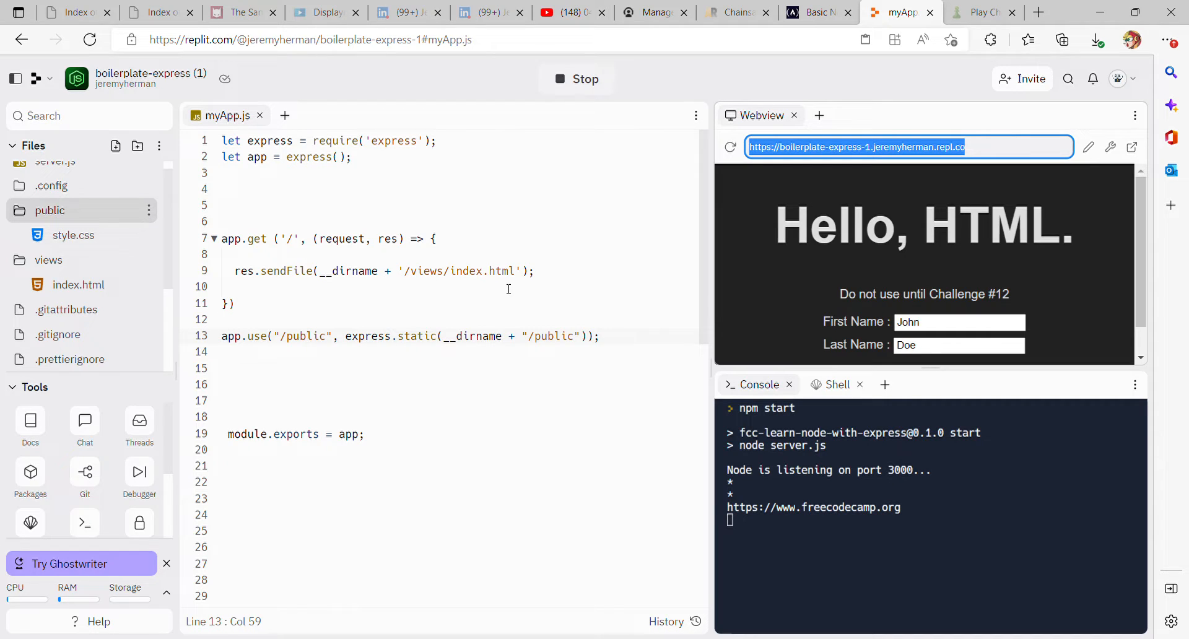
pyautogui.moveTo(563, 382)
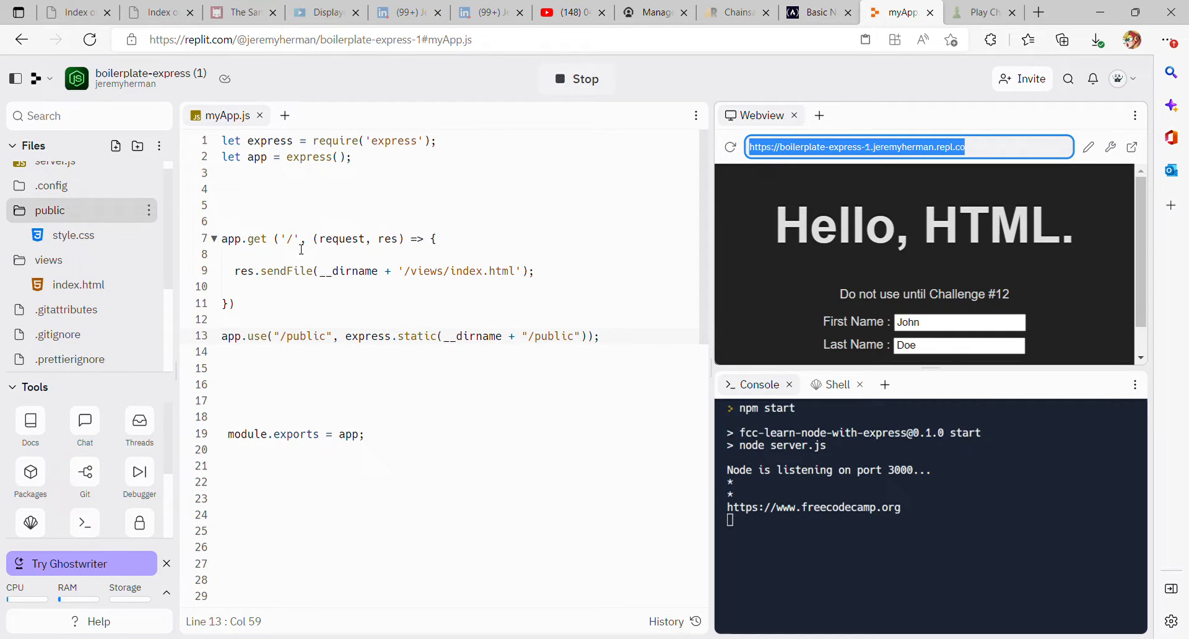
pyautogui.moveTo(481, 403)
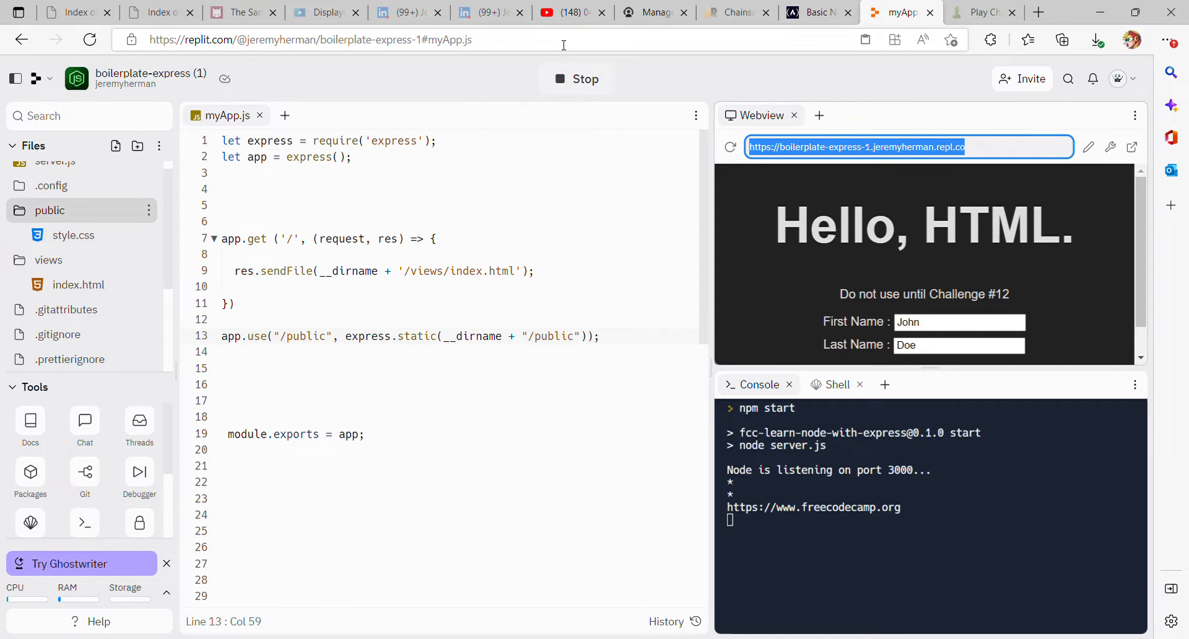
# Step: Stop and rerun the server until it listens on port 3000, then select the webview URL
pyautogui.click(576, 79)
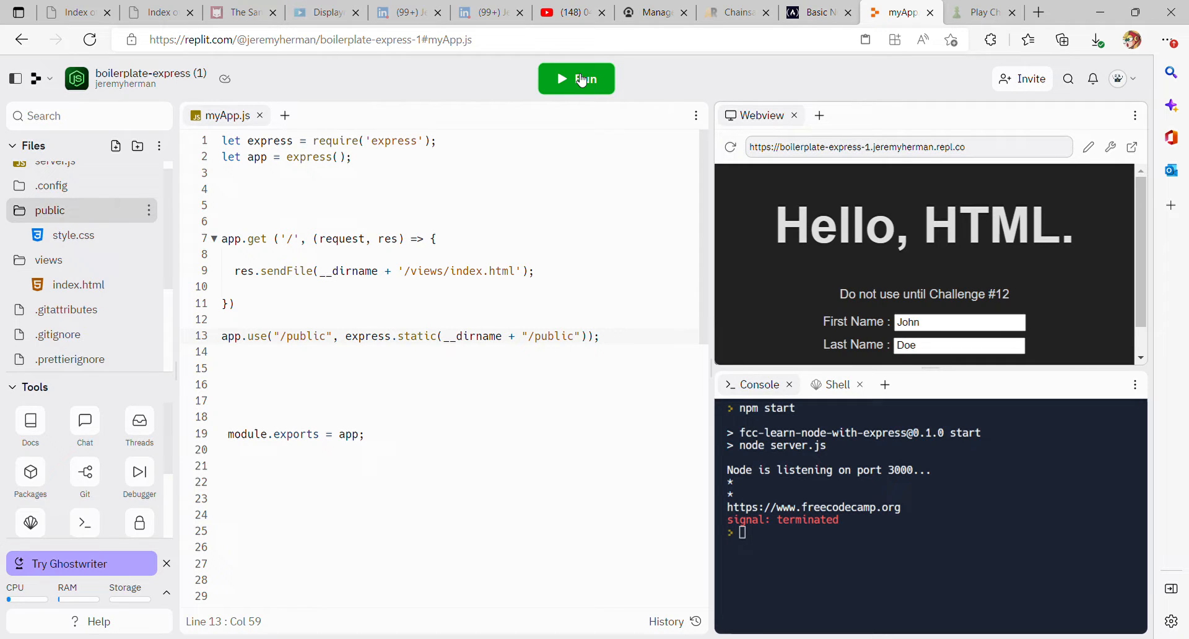
pyautogui.click(576, 79)
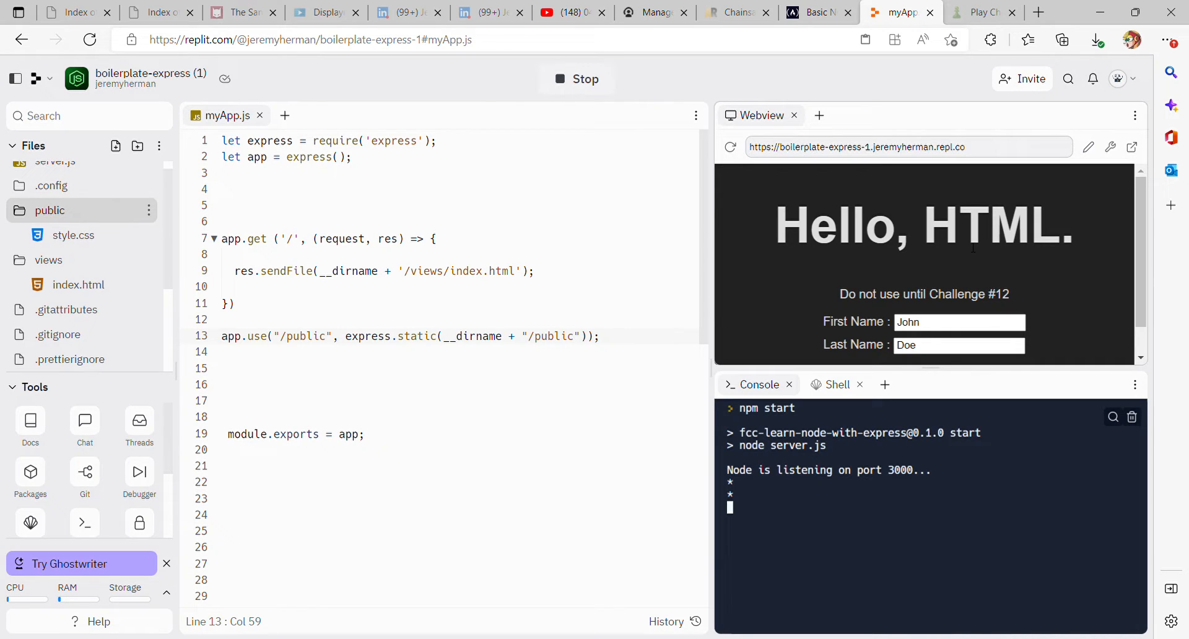
pyautogui.click(908, 146)
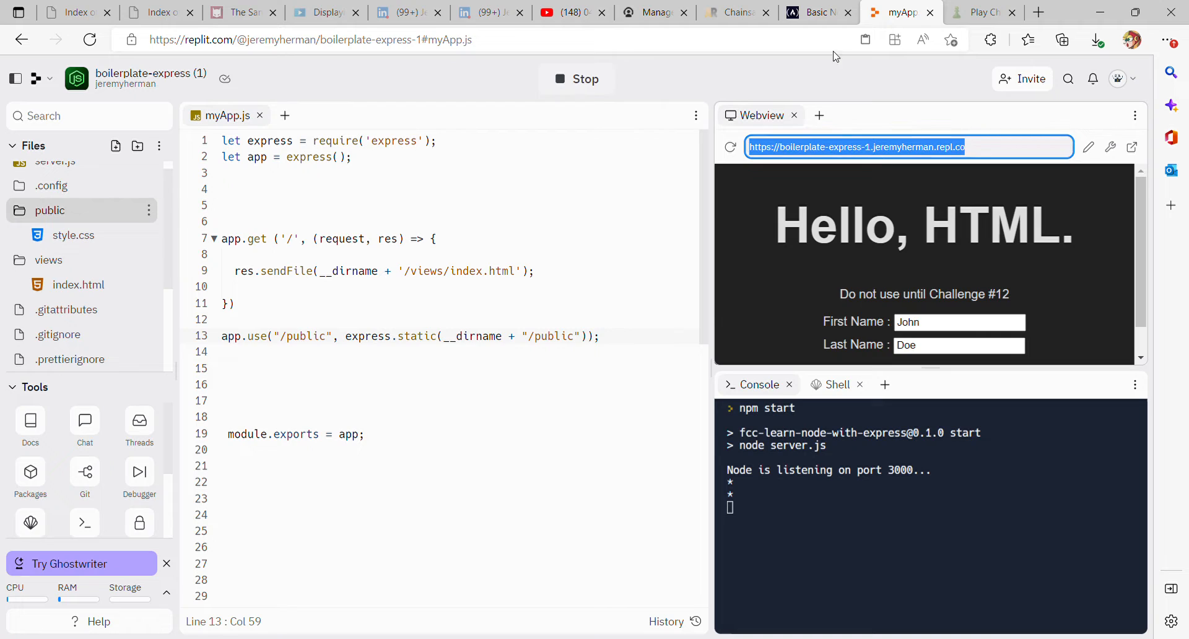
pyautogui.click(818, 12)
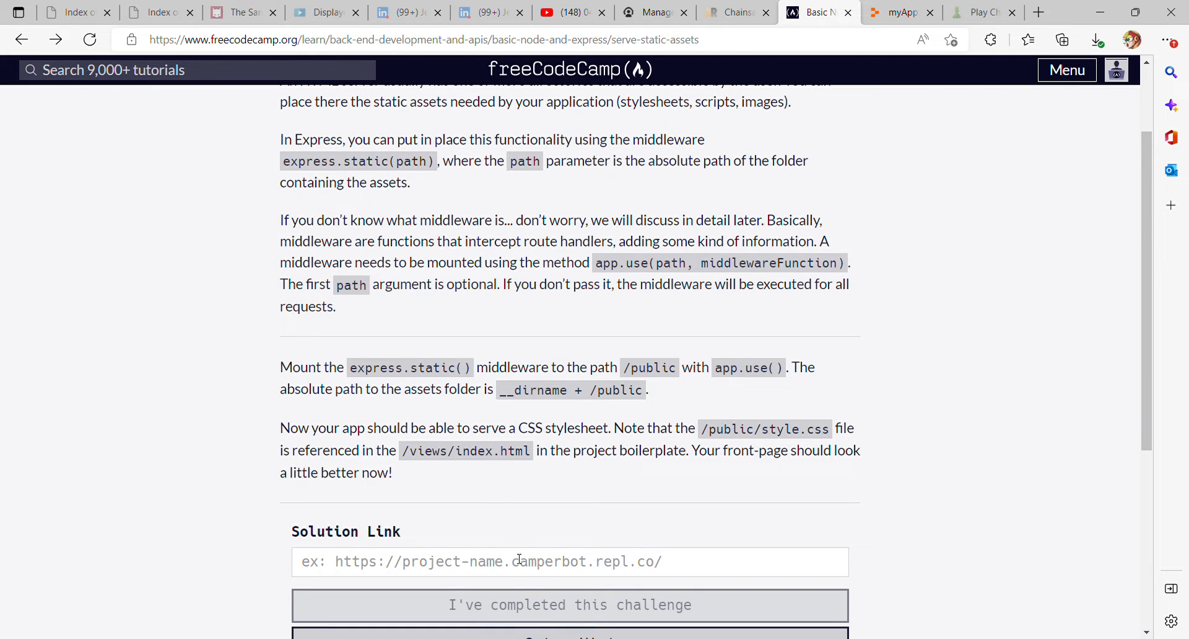
pyautogui.click(529, 563)
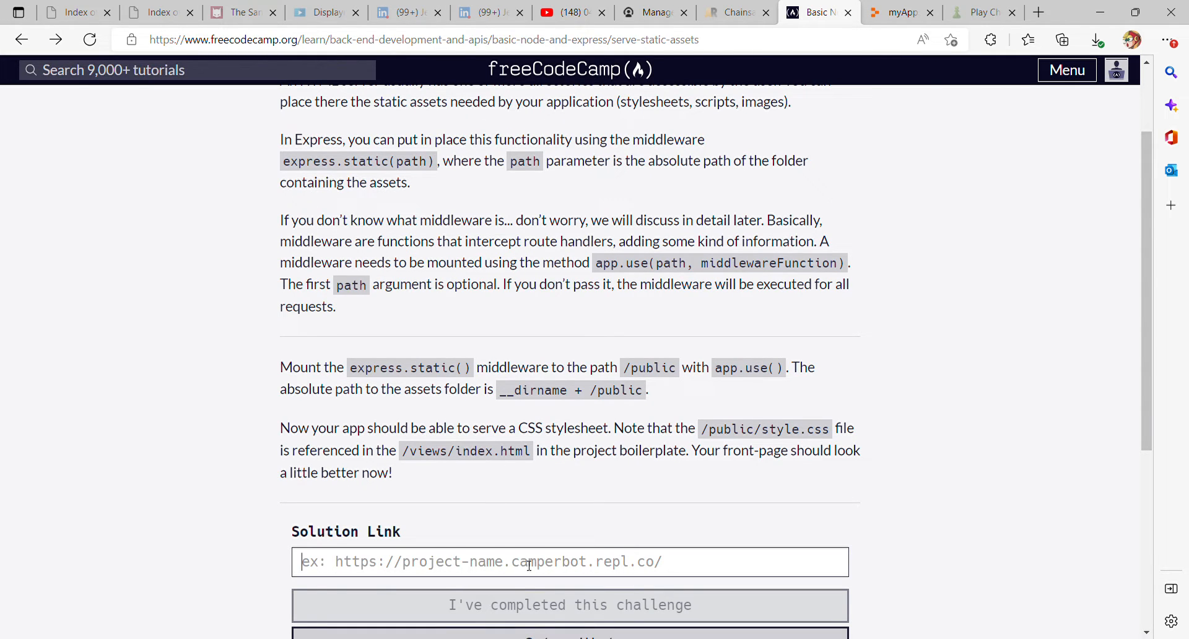
pyautogui.write('https://boilerplate-express-1.jeremyherman.repl.co')
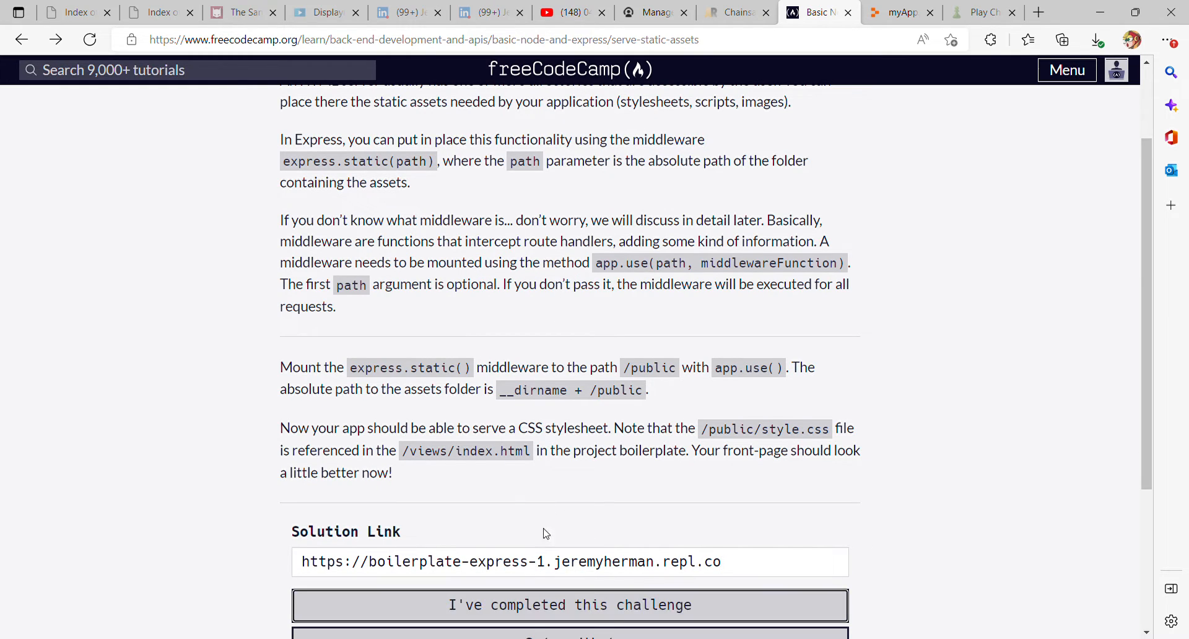
pyautogui.click(570, 604)
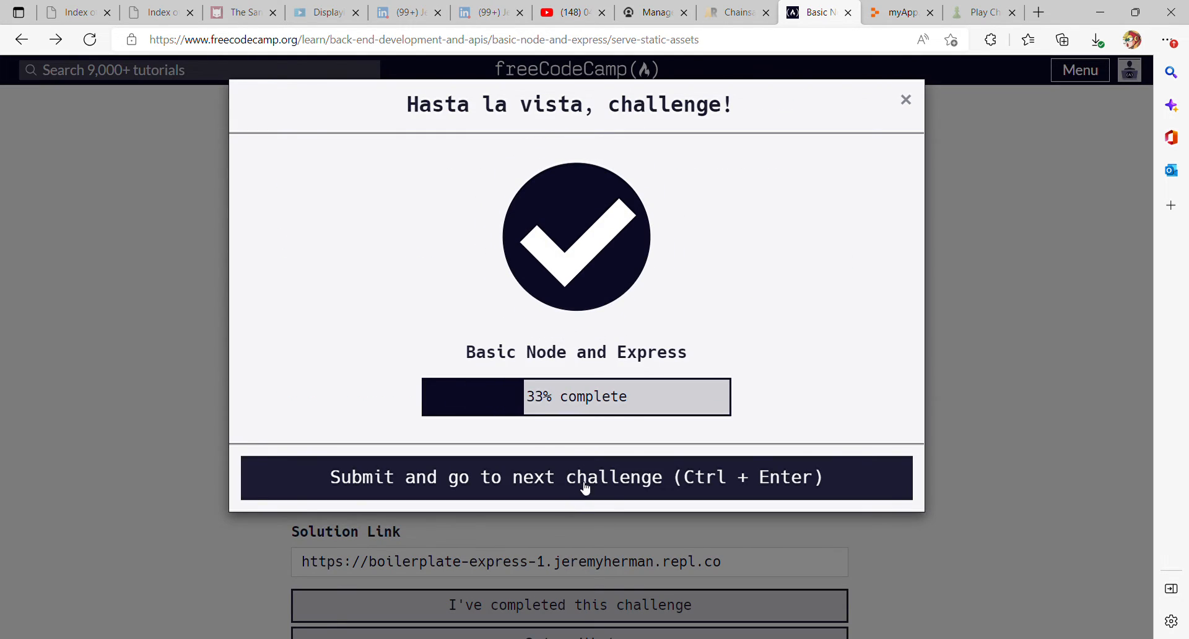